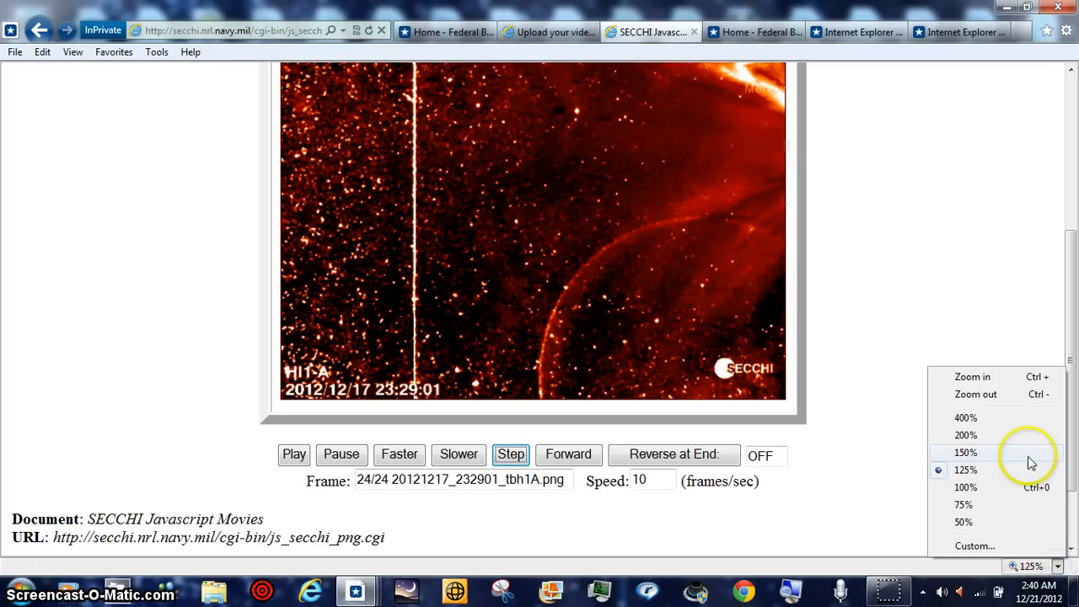
Magnify the SECCHI movie page to 200% so the HI-1A image fills the window.
click(964, 435)
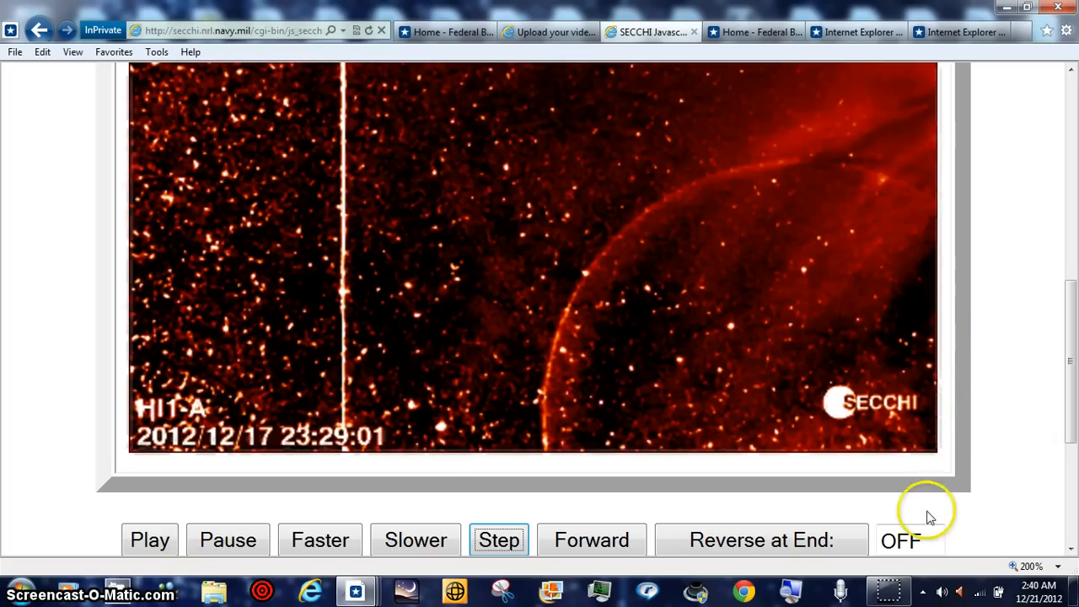
mouse_move(928, 464)
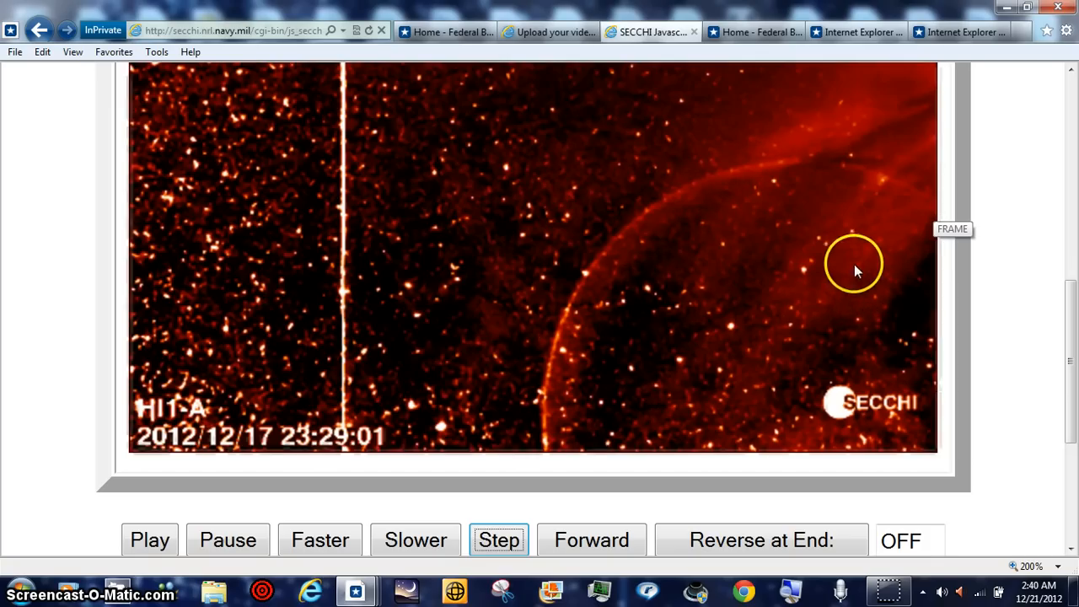
mouse_move(873, 272)
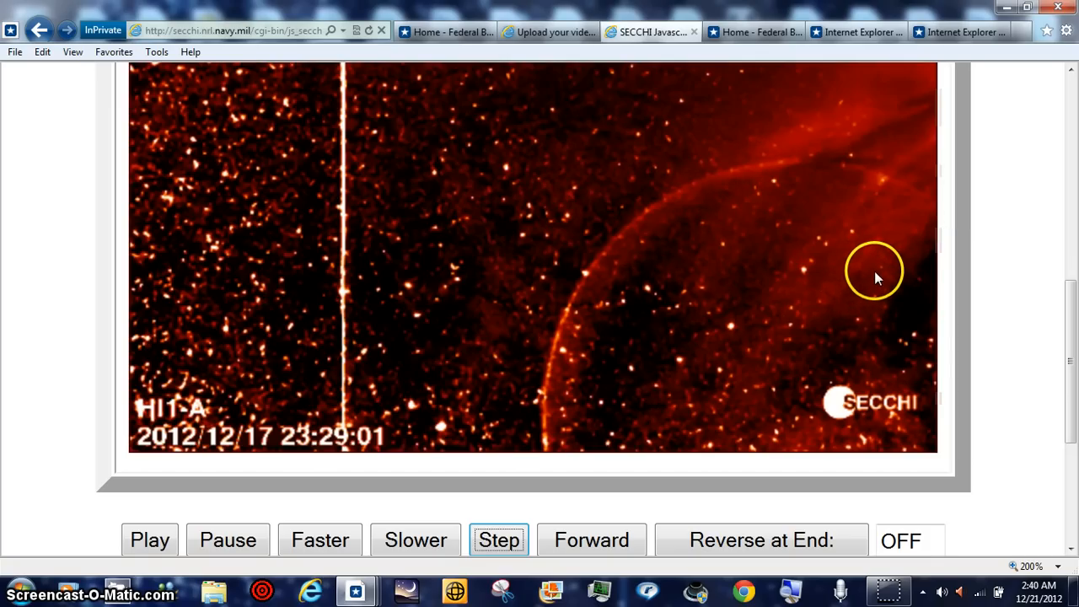
mouse_move(812, 223)
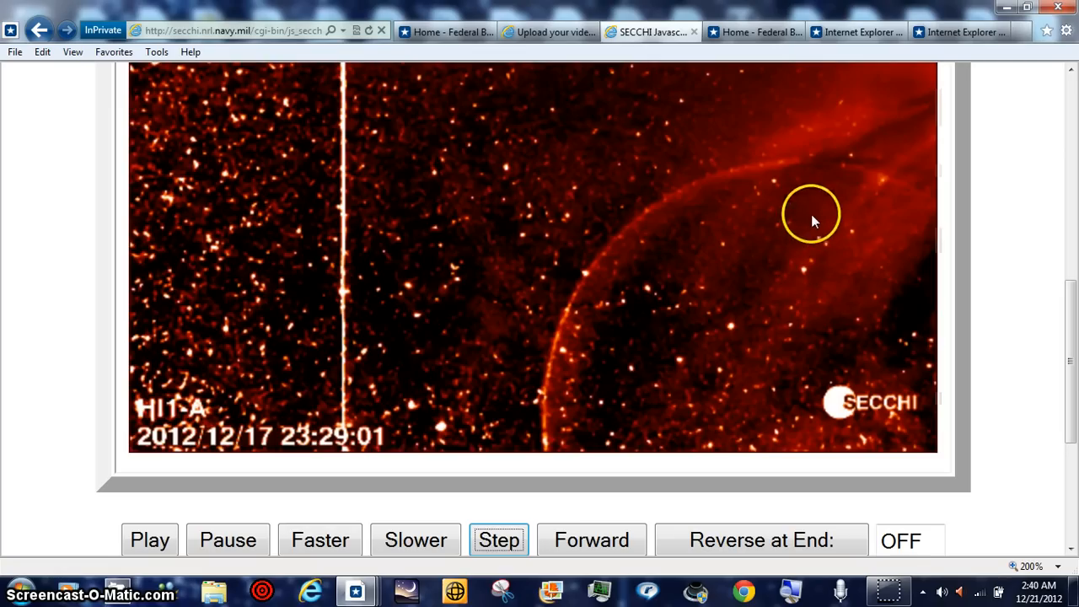
mouse_move(877, 256)
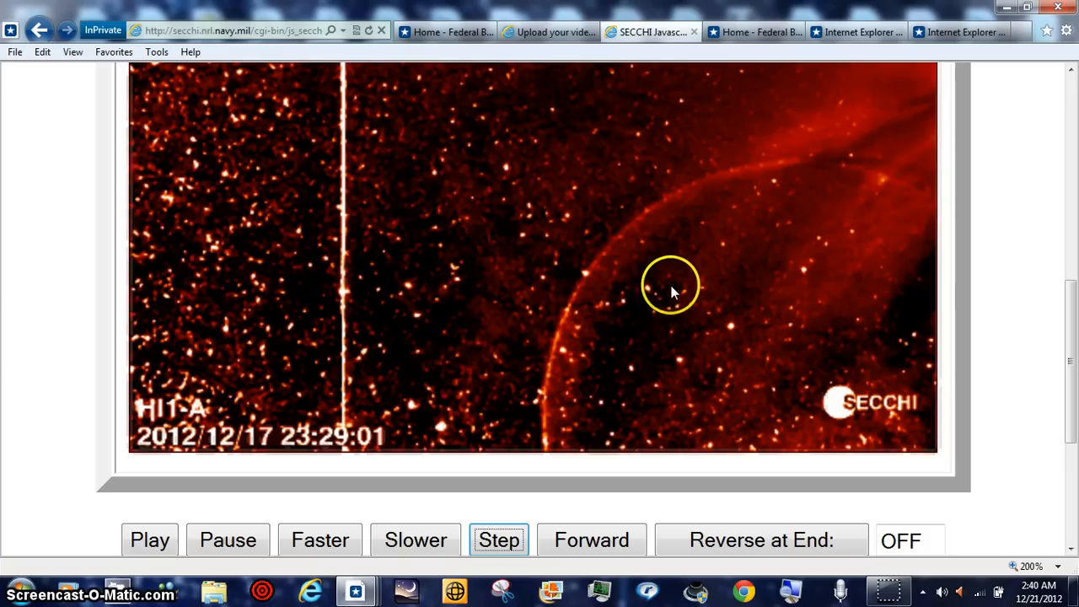
mouse_move(536, 349)
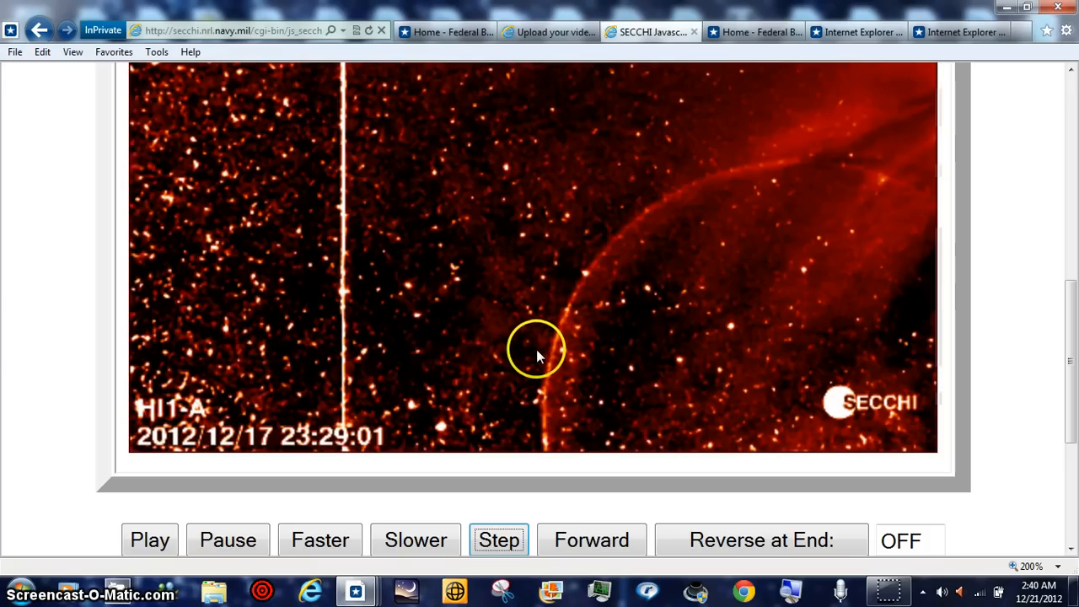
mouse_move(940, 189)
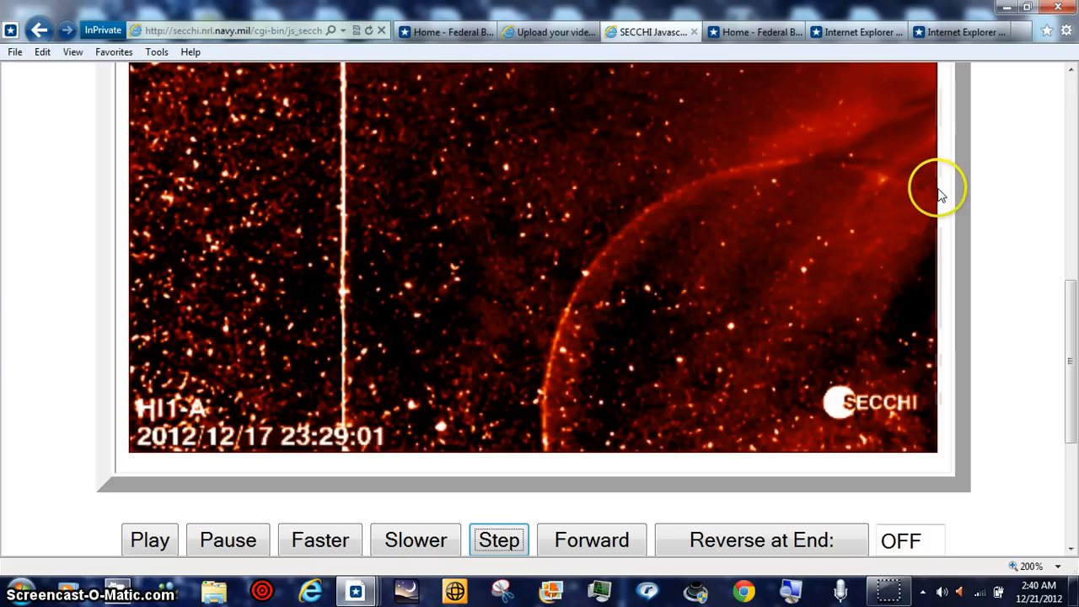
mouse_move(993, 166)
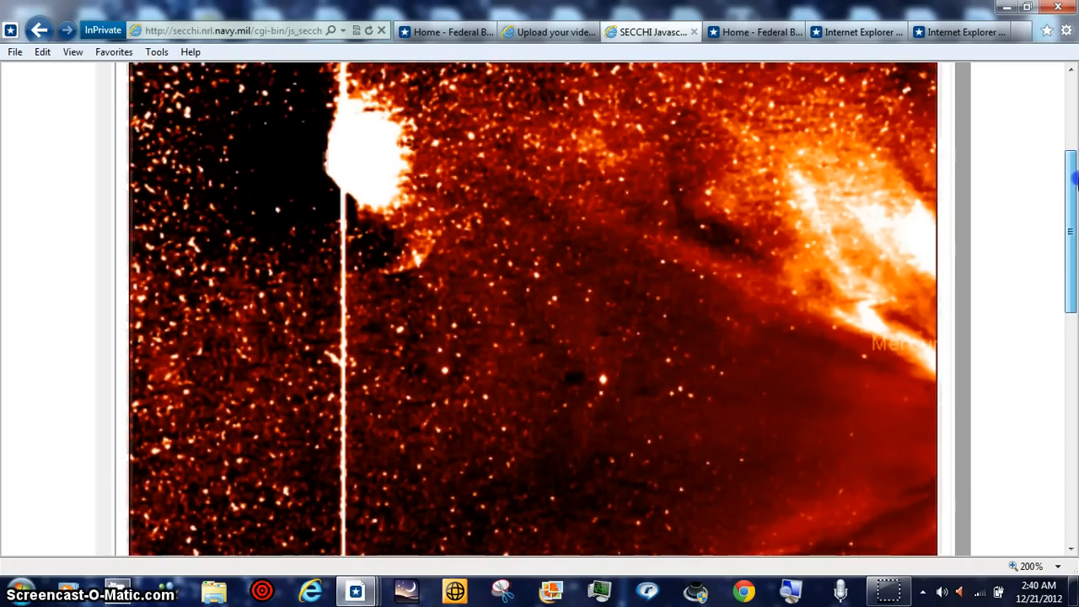
scroll(down, 3)
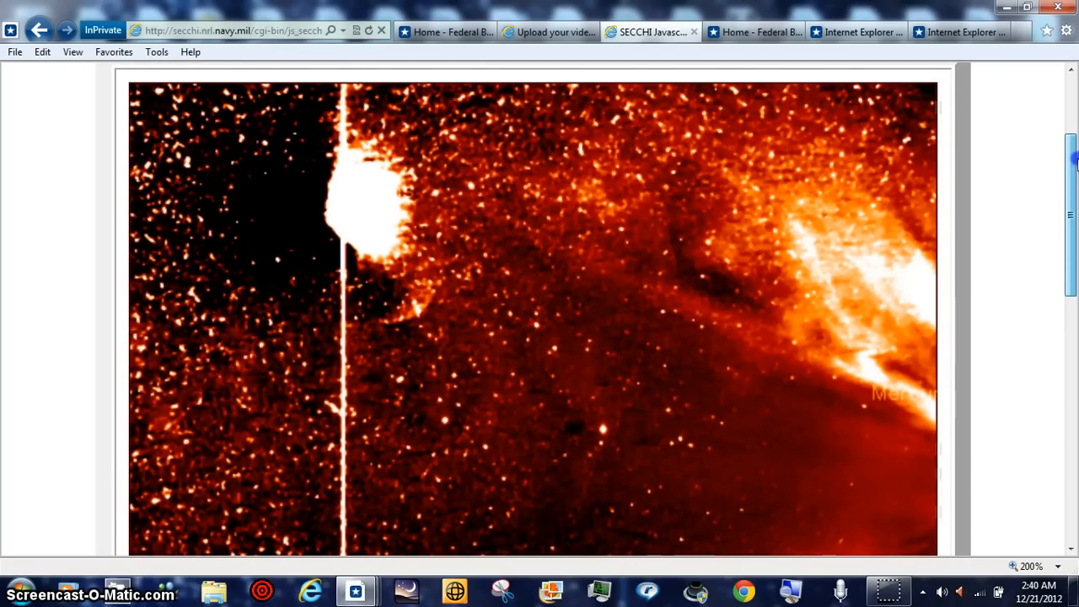
scroll(down, 3)
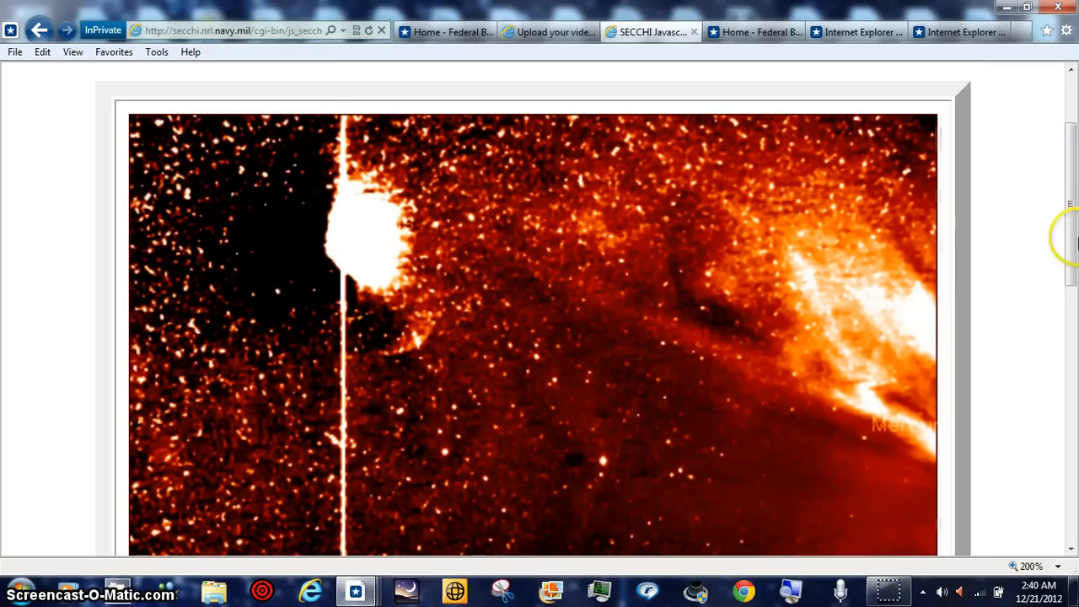
scroll(down, 3)
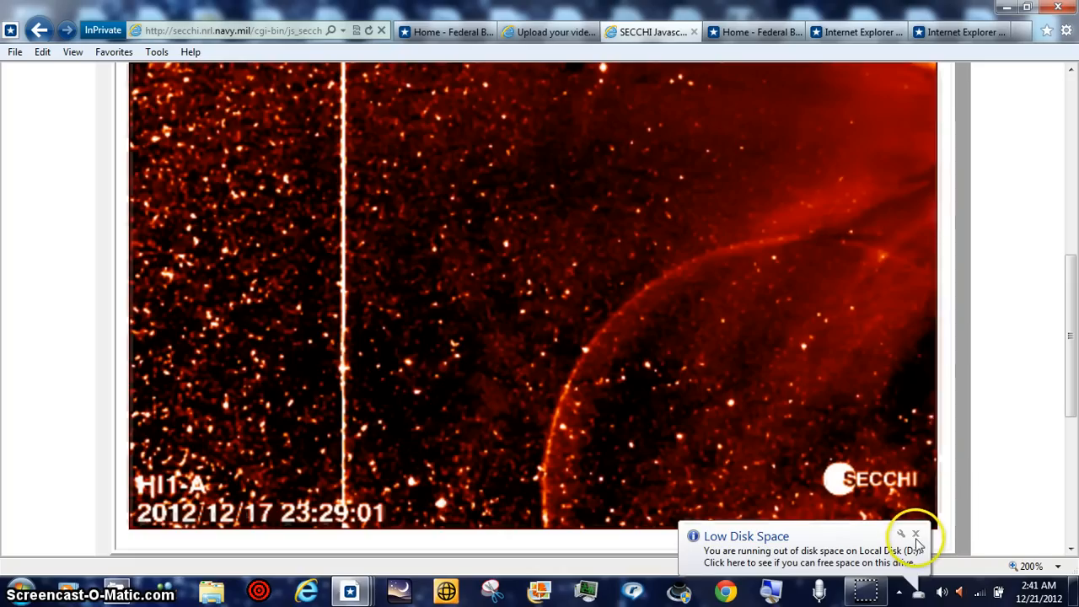
Dismiss the Low Disk Space balloon and scroll to the unobstructed solar image.
click(916, 532)
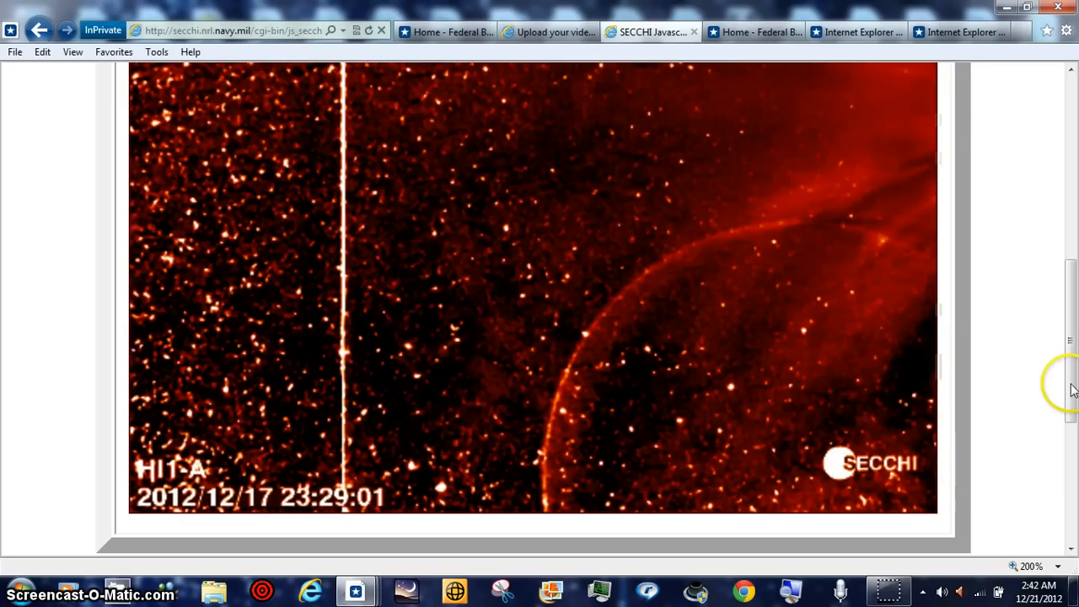
scroll(down, 3)
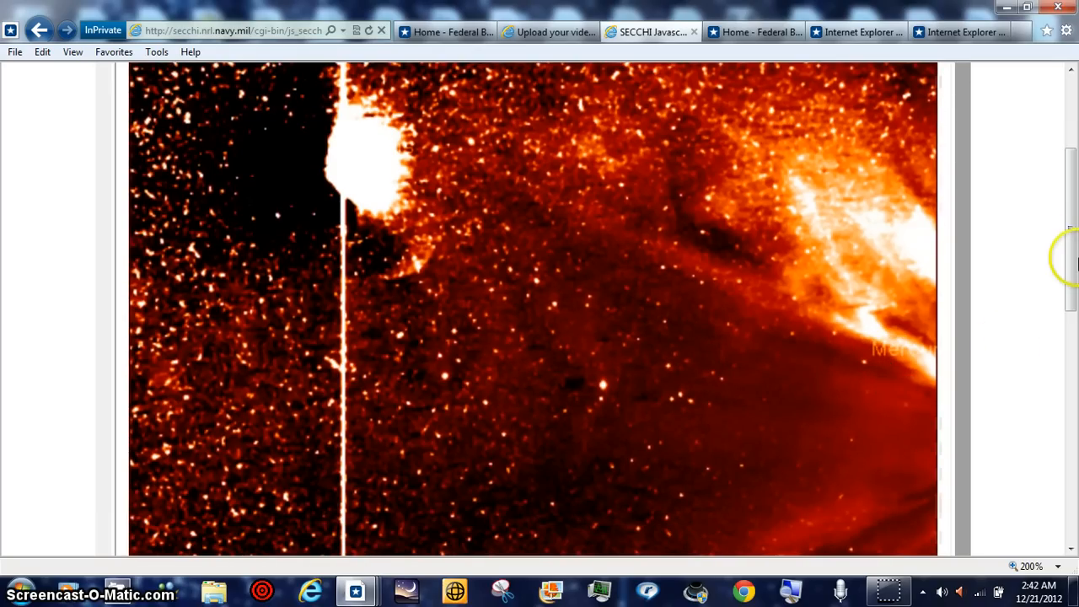
Scroll down to the Play/Pause controls and the 24/24 frame counter.
scroll(down, 3)
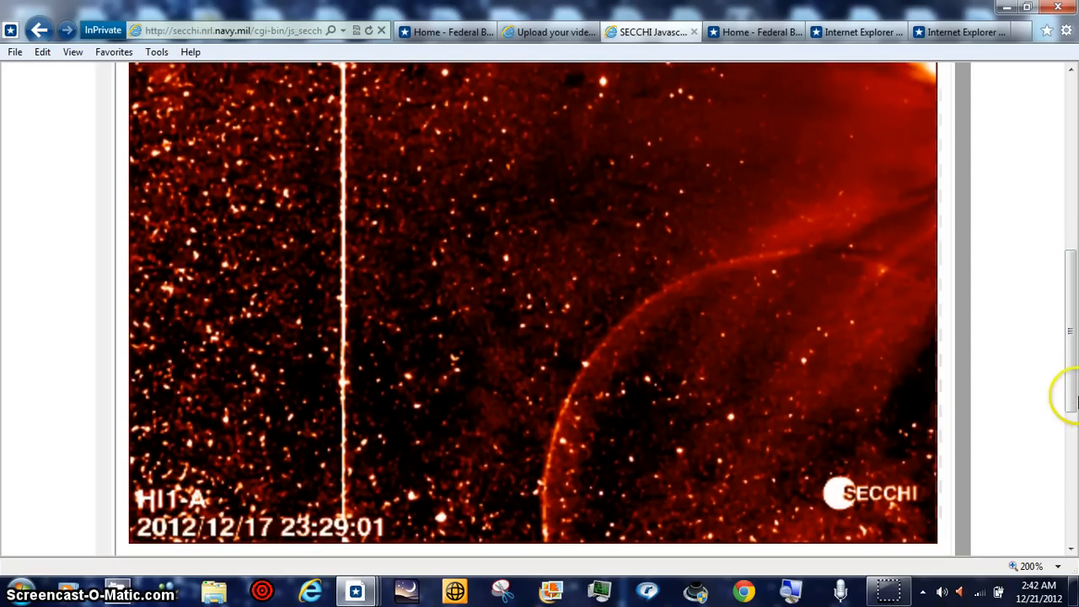
scroll(down, 3)
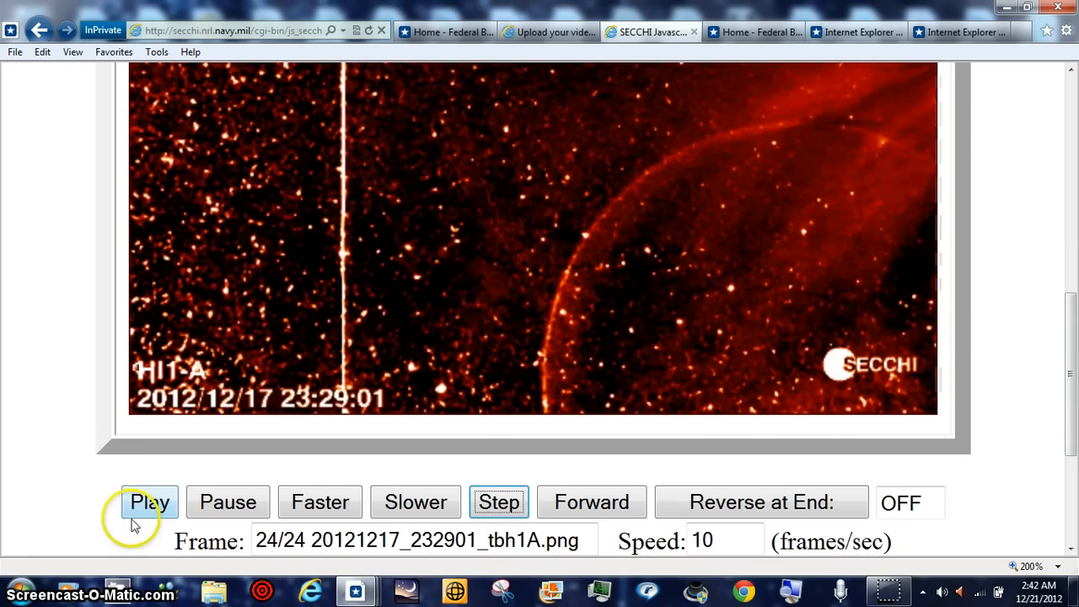
Start the HI-1A movie playing and switch its direction to Forward.
click(148, 502)
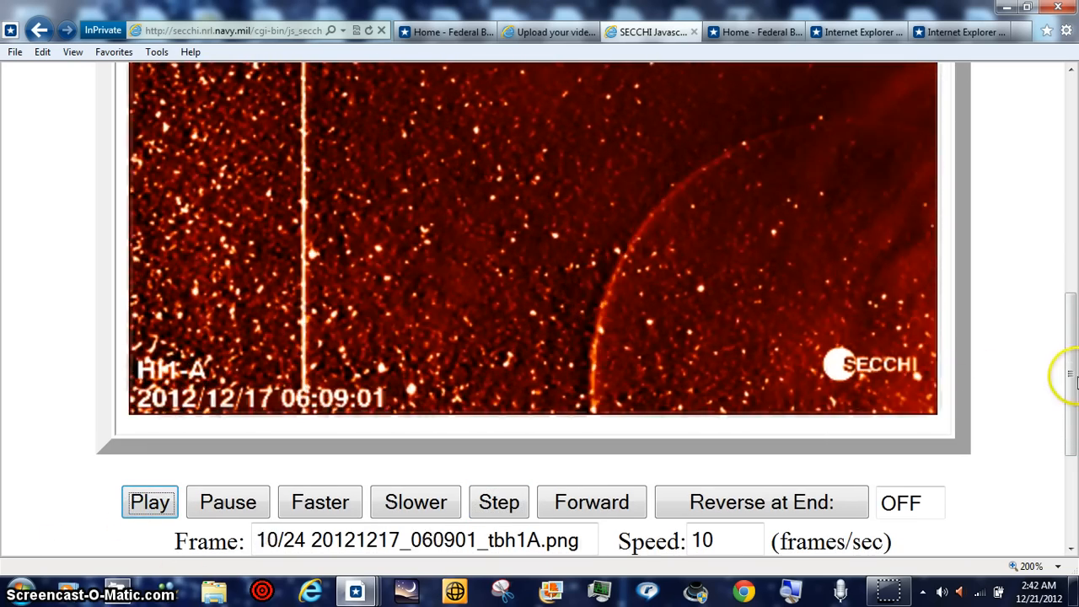
scroll(down, 3)
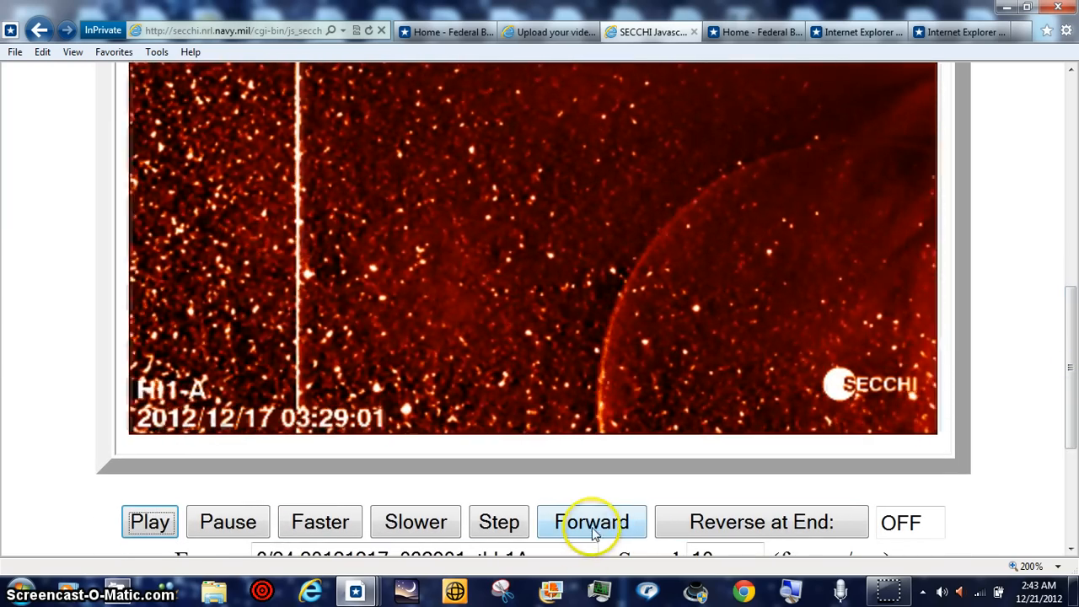
click(590, 521)
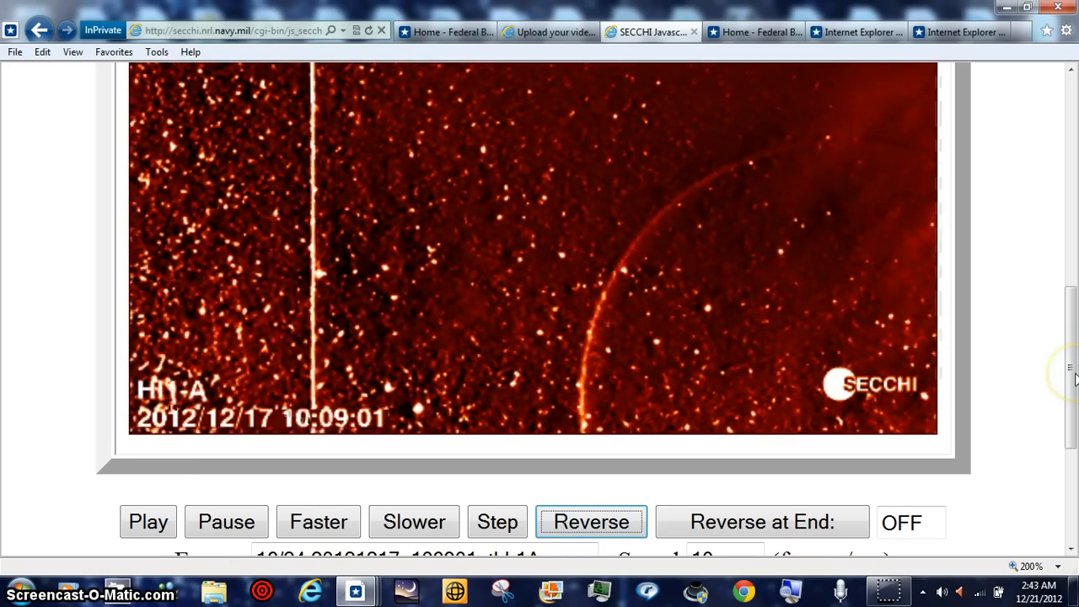
scroll(down, 3)
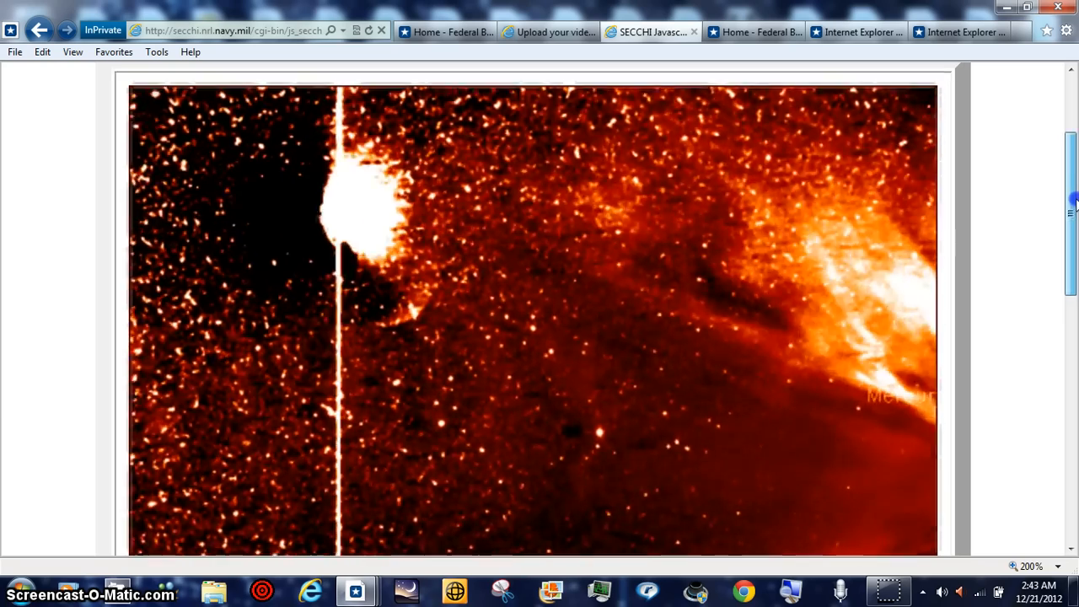
scroll(down, 3)
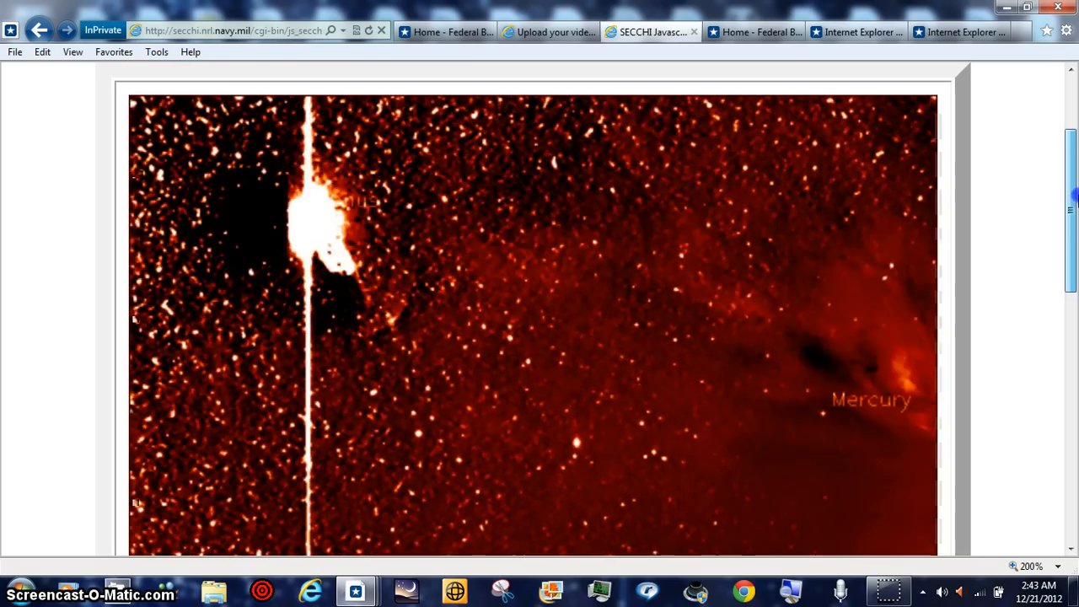
scroll(down, 3)
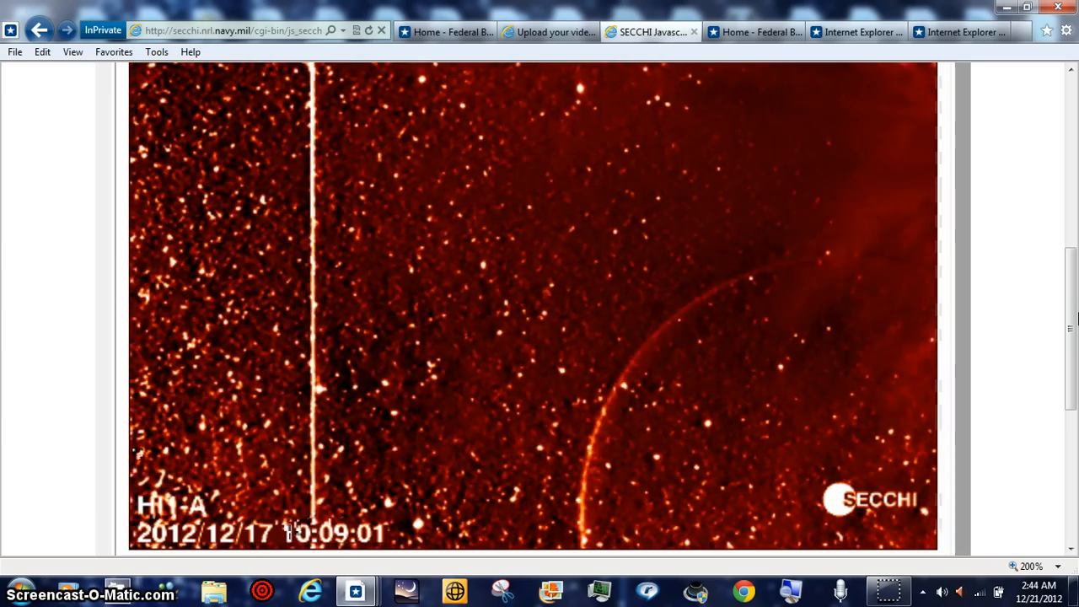
scroll(down, 3)
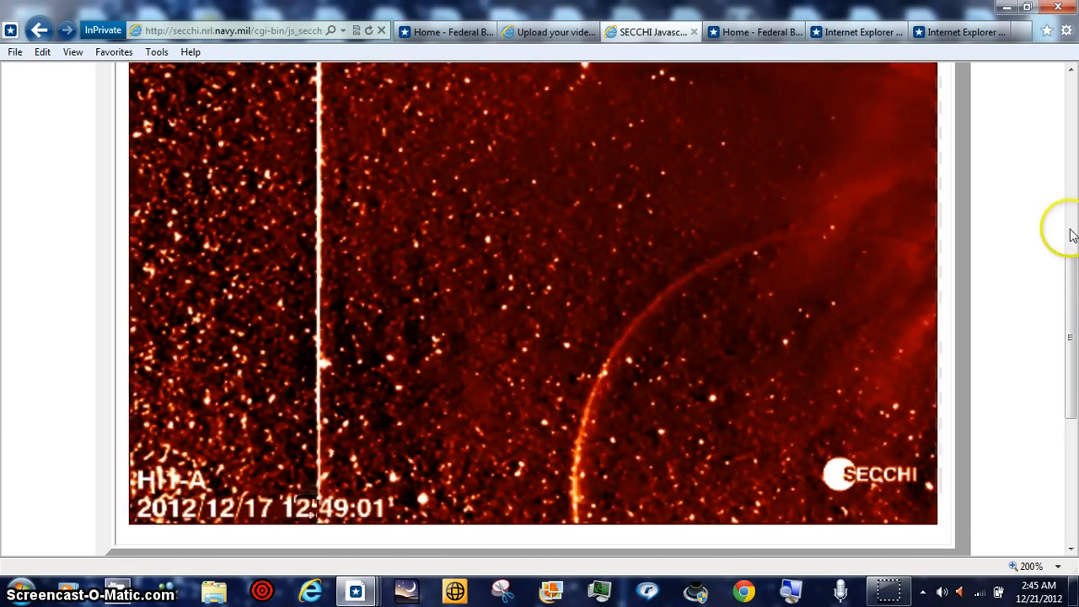
scroll(down, 3)
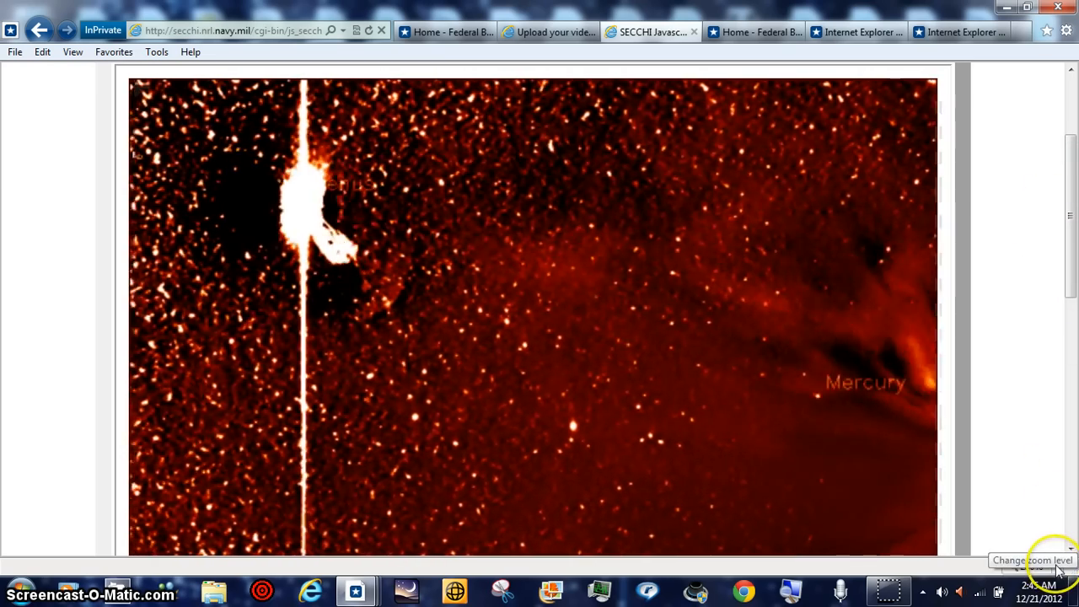
Set the page zoom to 125%, briefly trying 150%, so the HI-1 frame fits.
click(1044, 567)
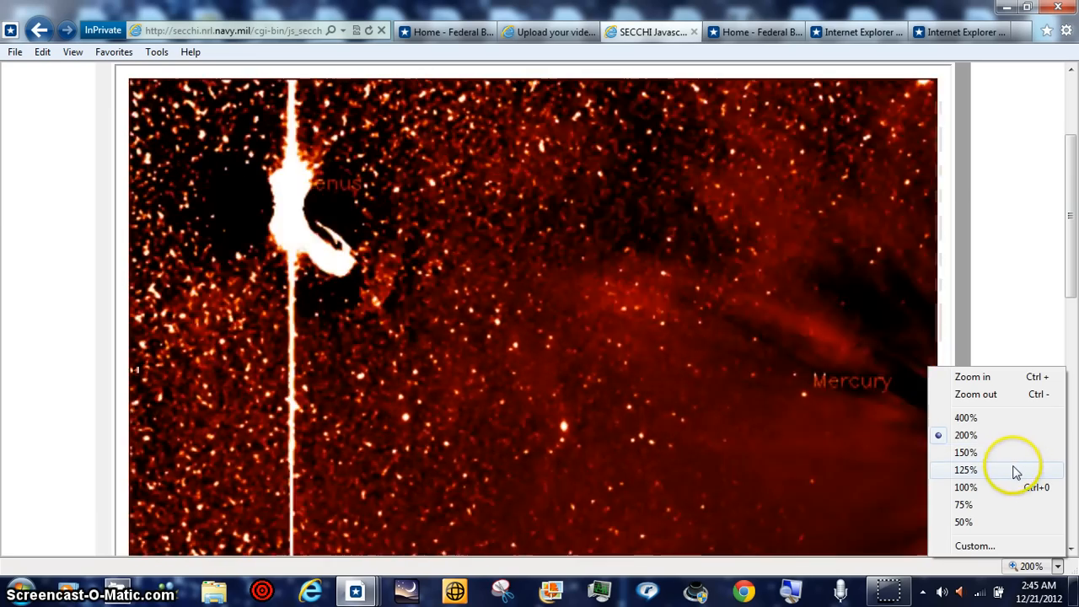
click(964, 469)
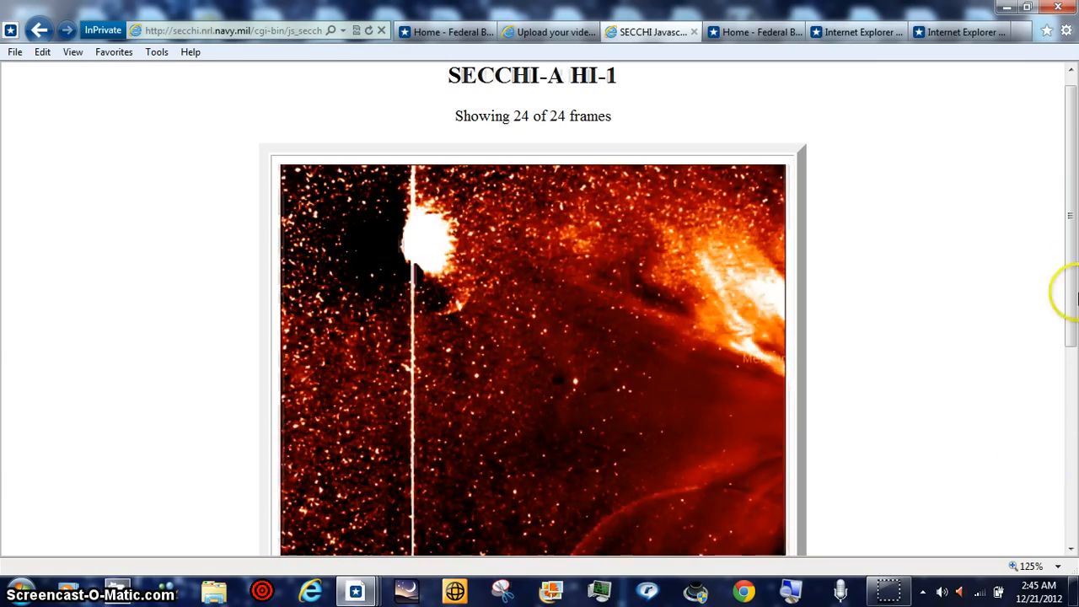
click(1029, 567)
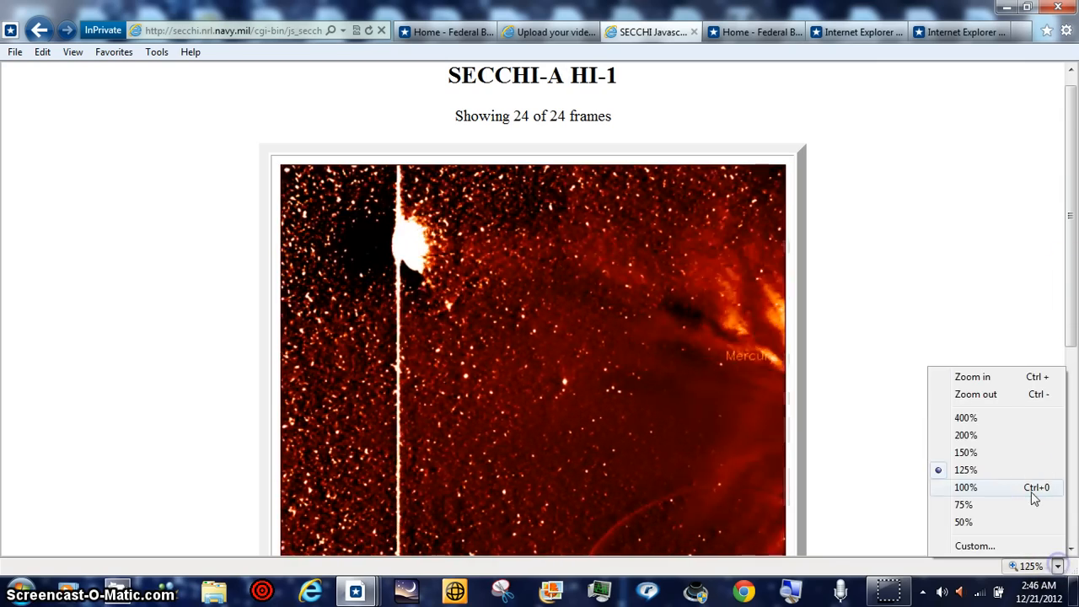
click(965, 452)
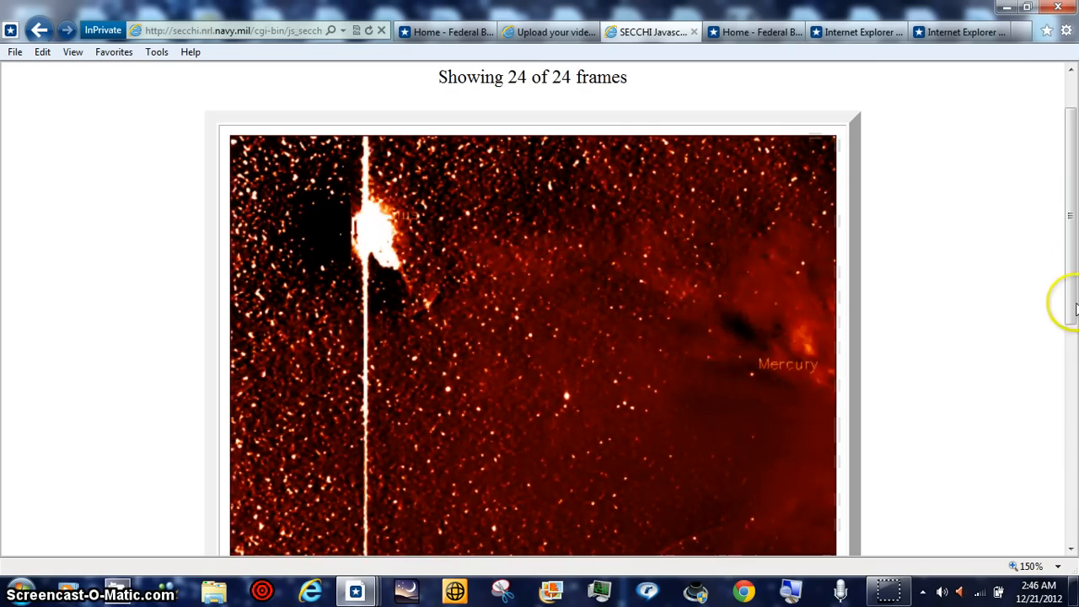
scroll(down, 3)
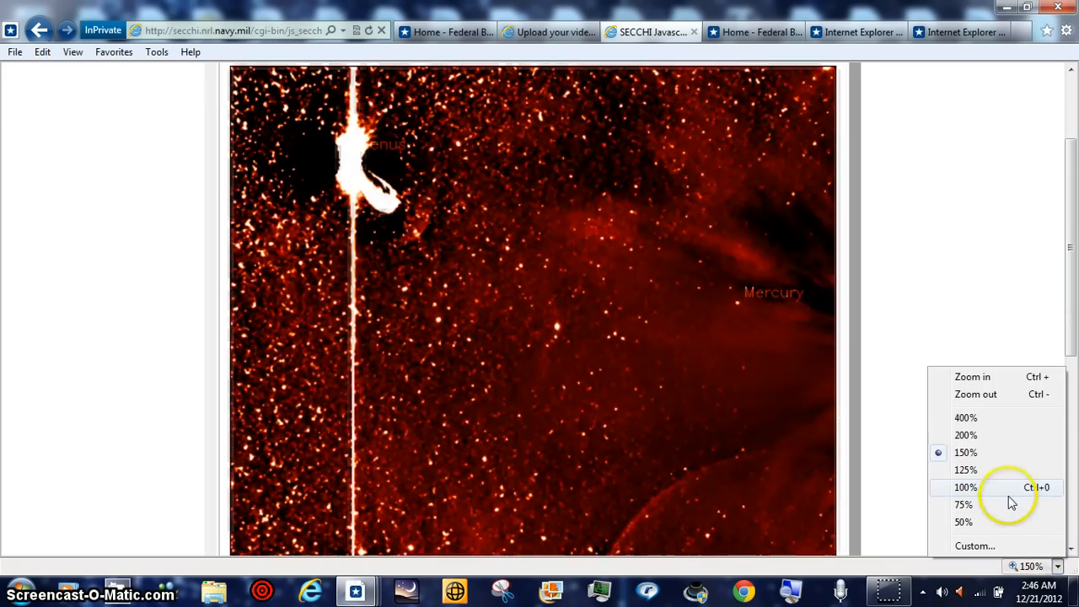
click(965, 468)
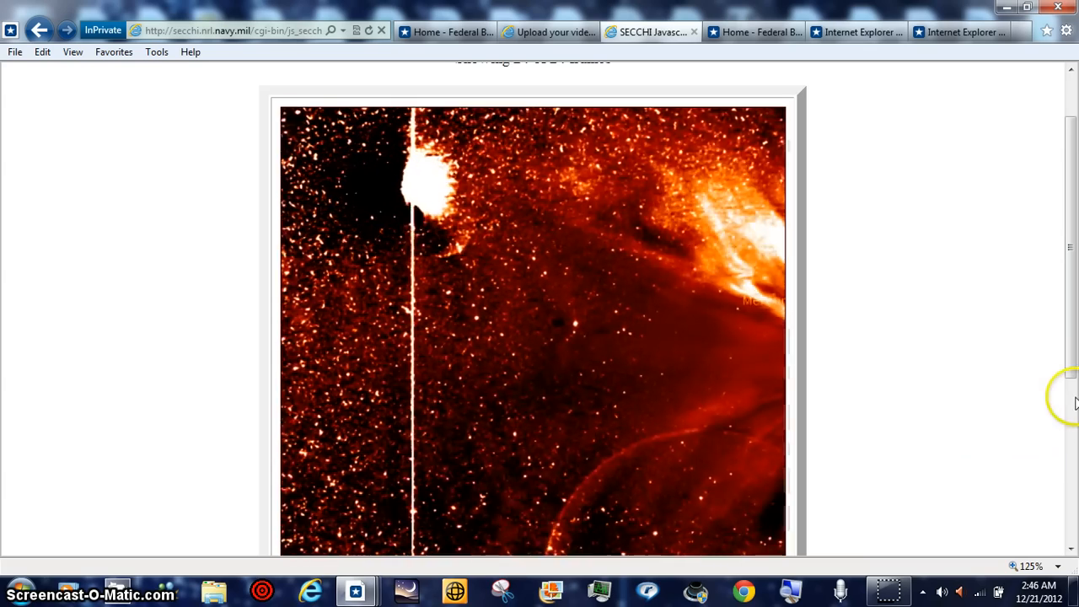
Dismiss the Low Disk Space balloon while the movie keeps playing.
scroll(down, 3)
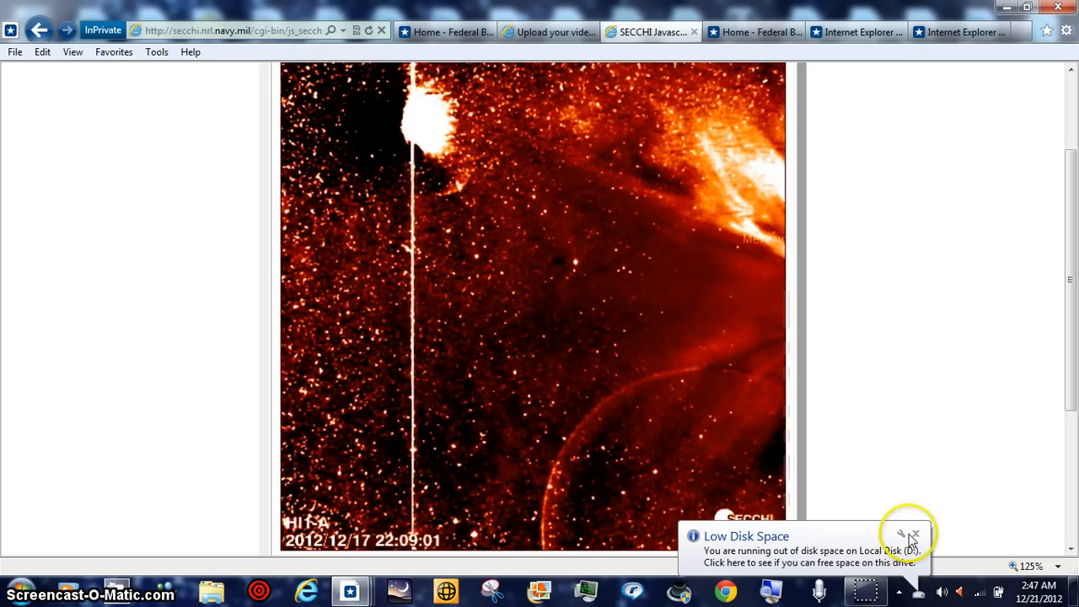
click(913, 536)
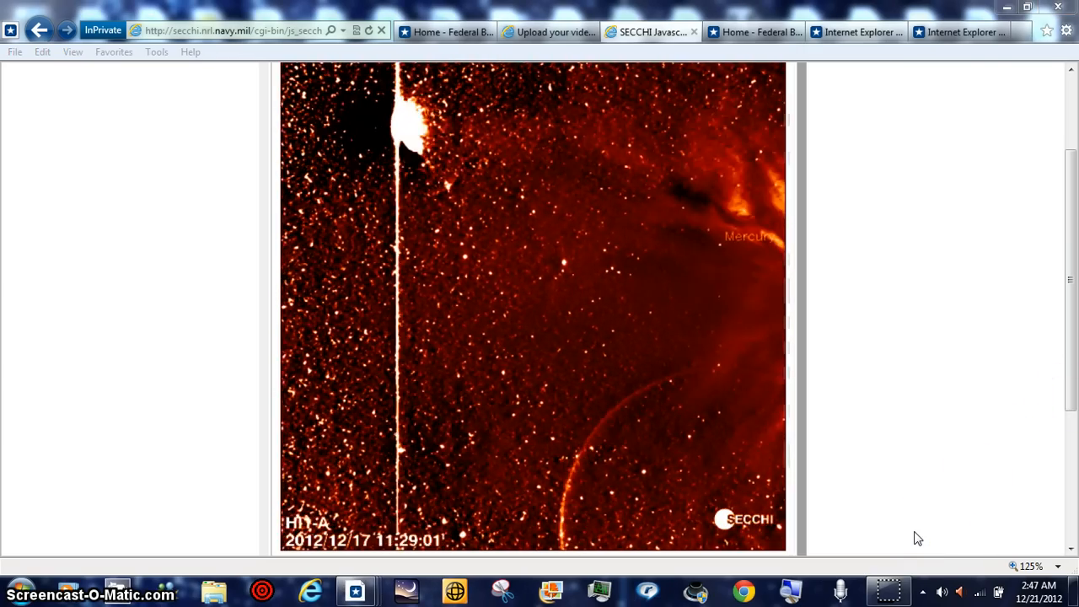